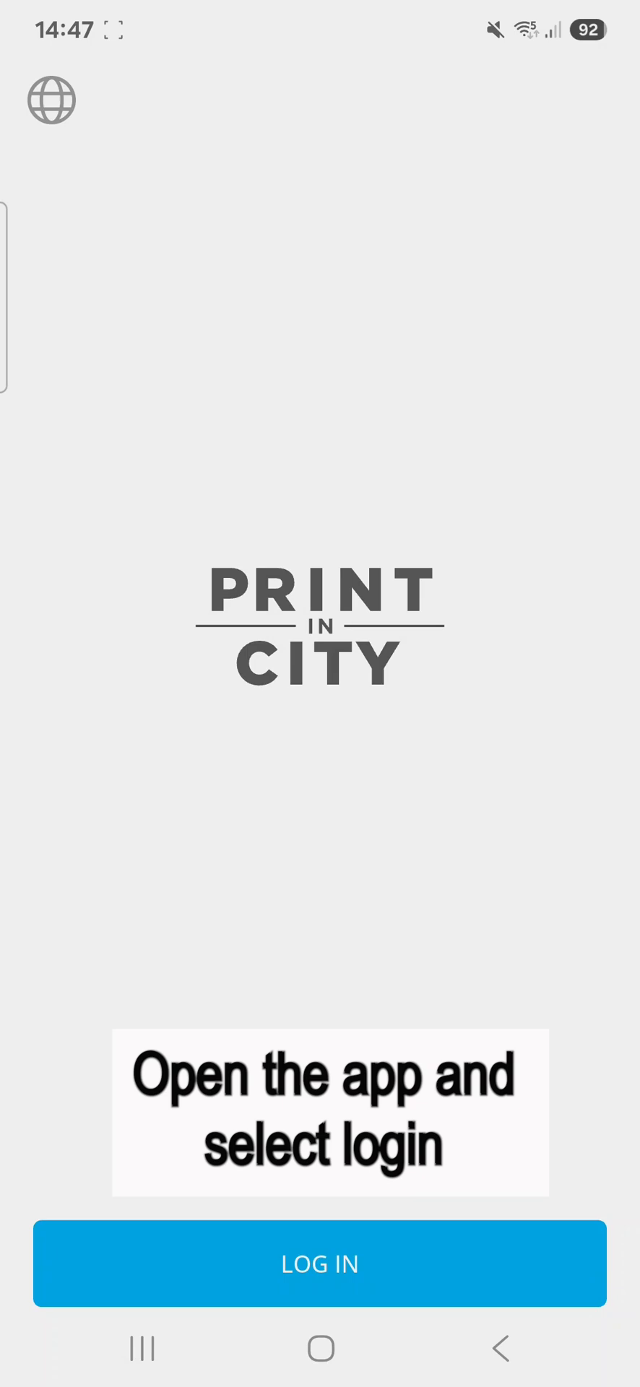
Reach the Print in City login page listing the available sign-in methods.
left_click(321, 1264)
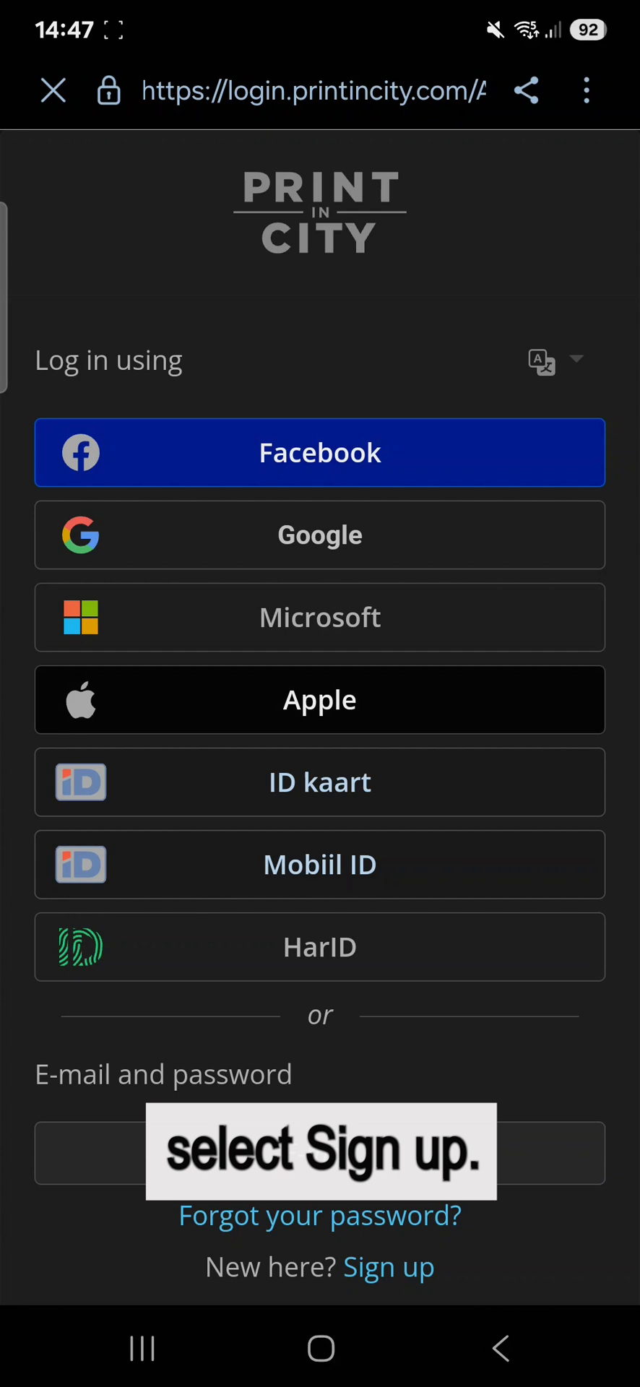
Choose Sign up, accept the Terms of Usage and start the e-mail address field.
left_click(387, 1269)
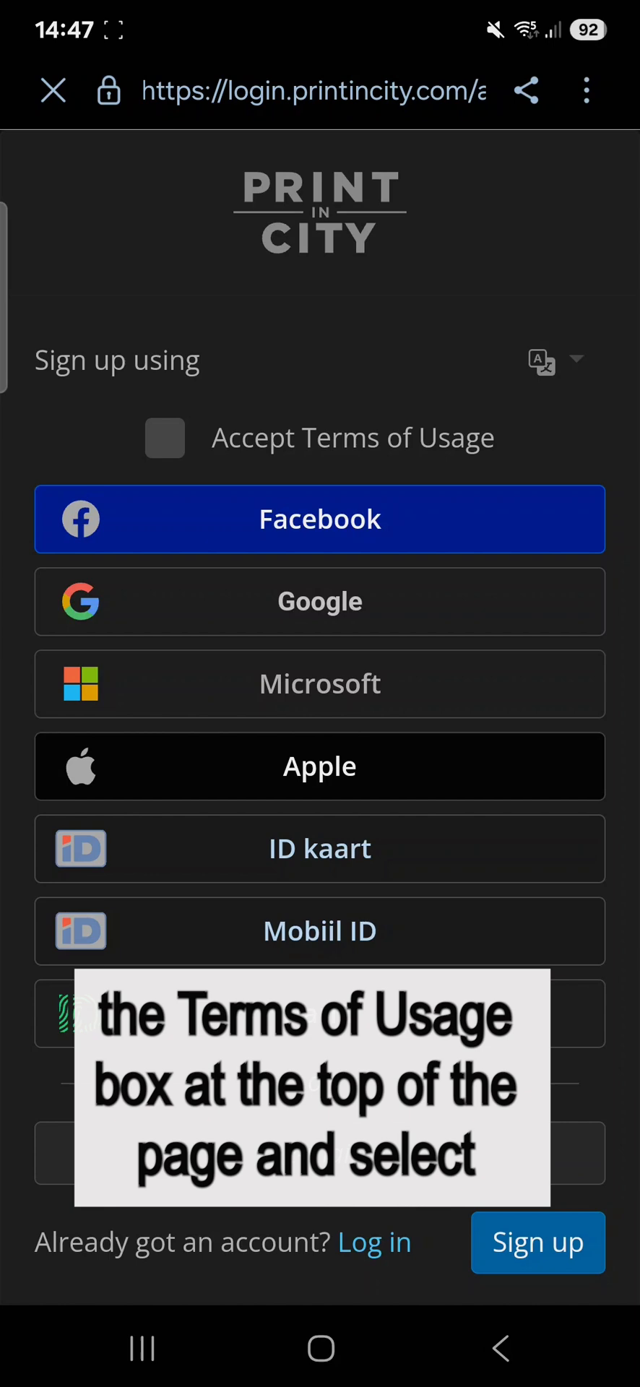
left_click(164, 437)
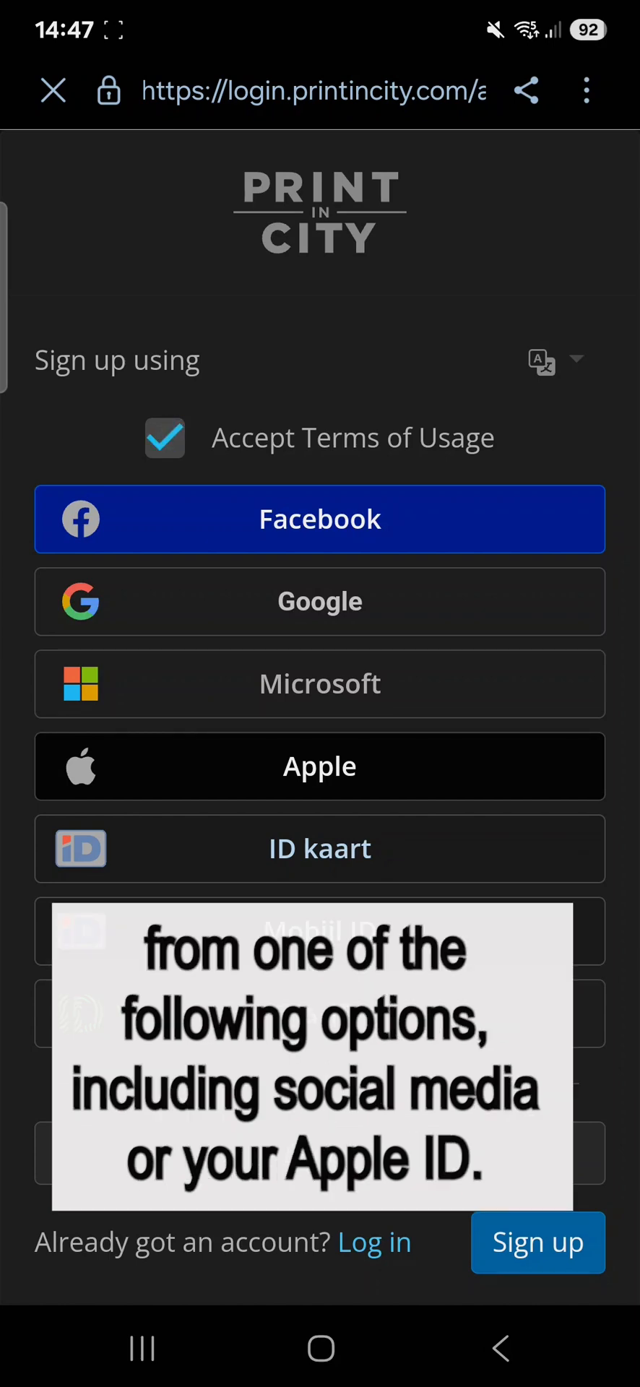
left_click(318, 502)
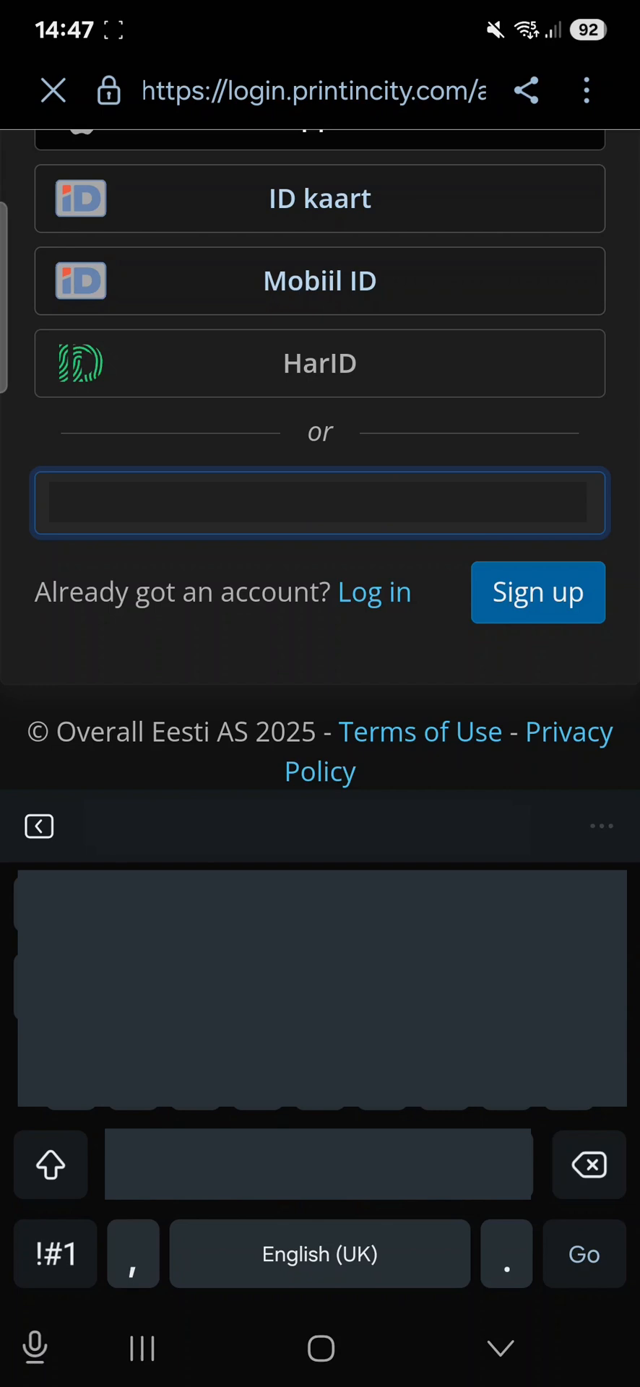
Submit the e-mail sign-up so a four-digit security code is requested.
left_click(55, 1255)
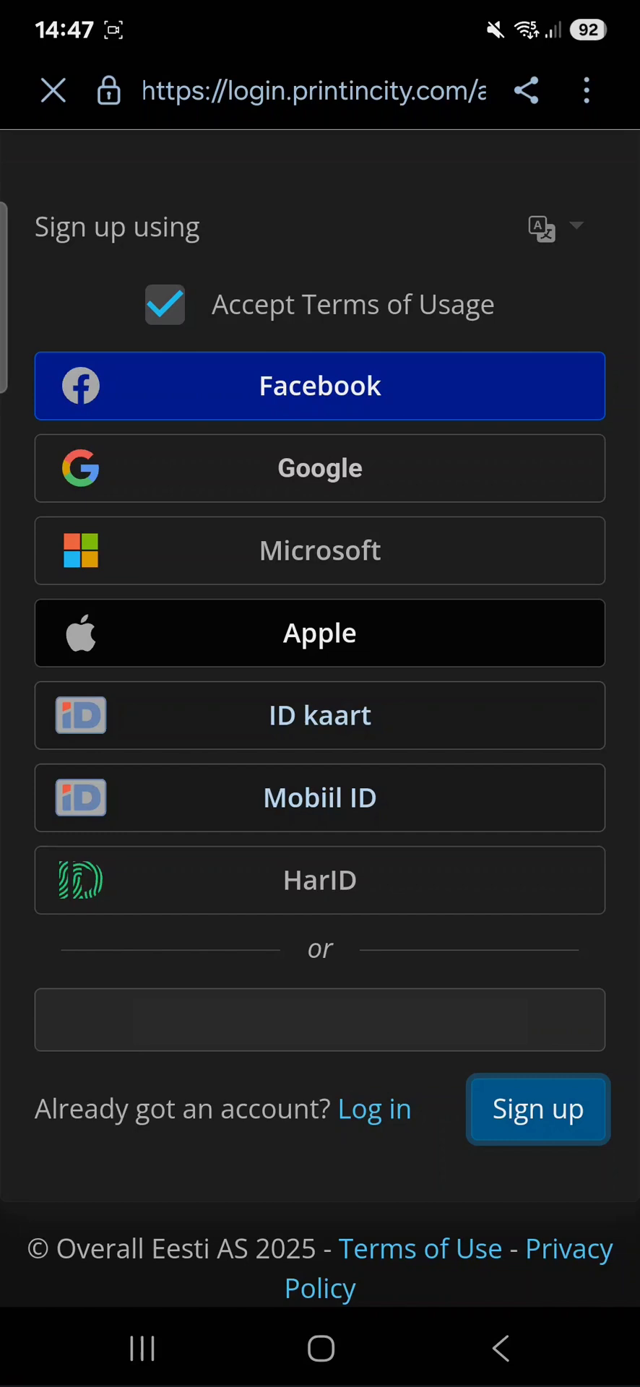
left_click(538, 1110)
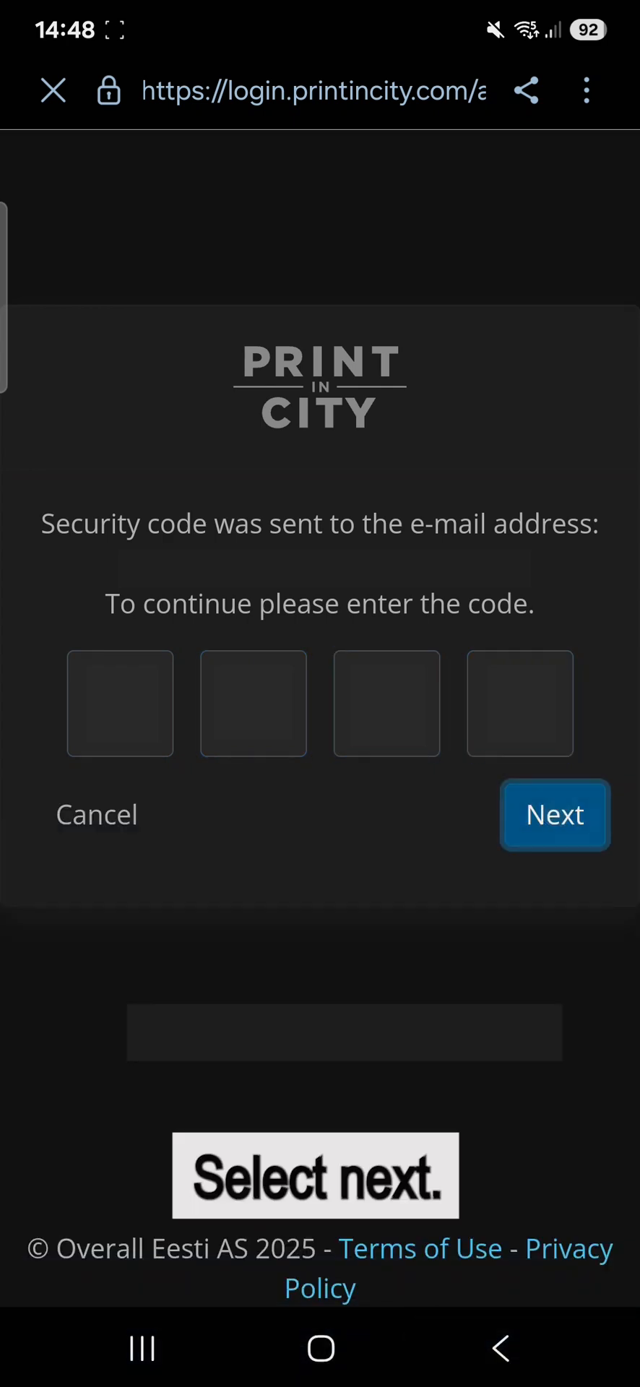
Confirm the security code, set region Print in City - UK, fill in names and password, and submit.
left_click(555, 815)
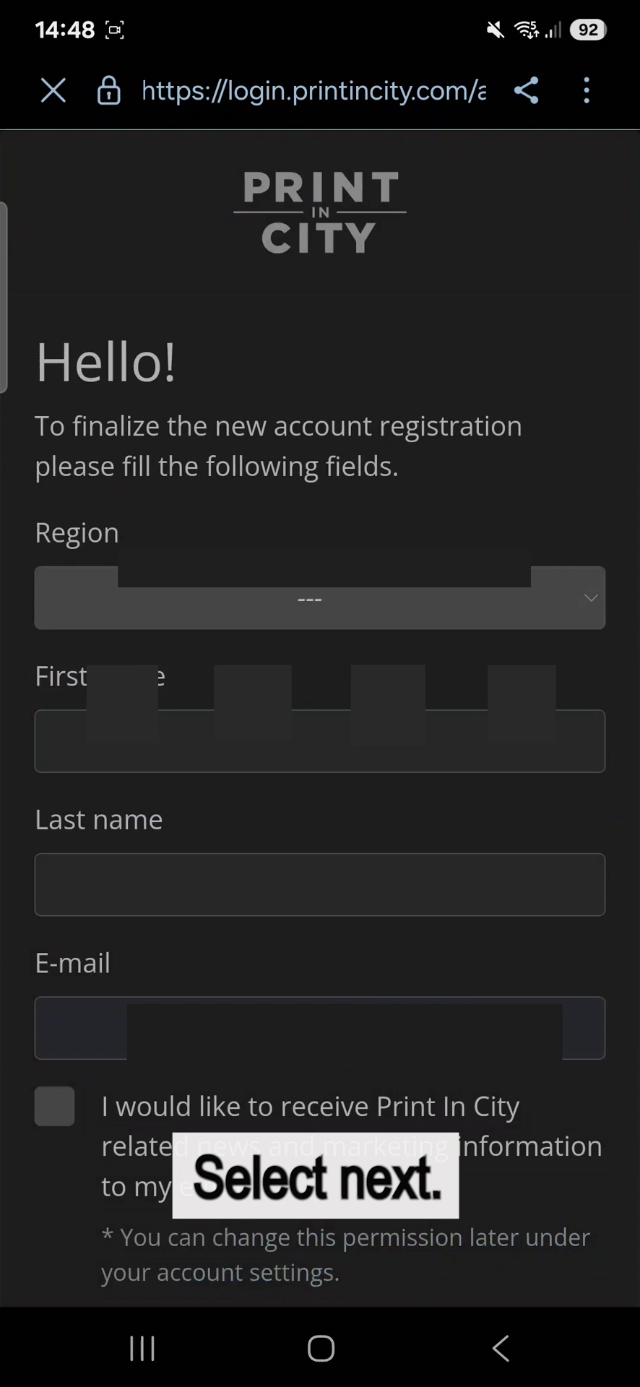
left_click(309, 598)
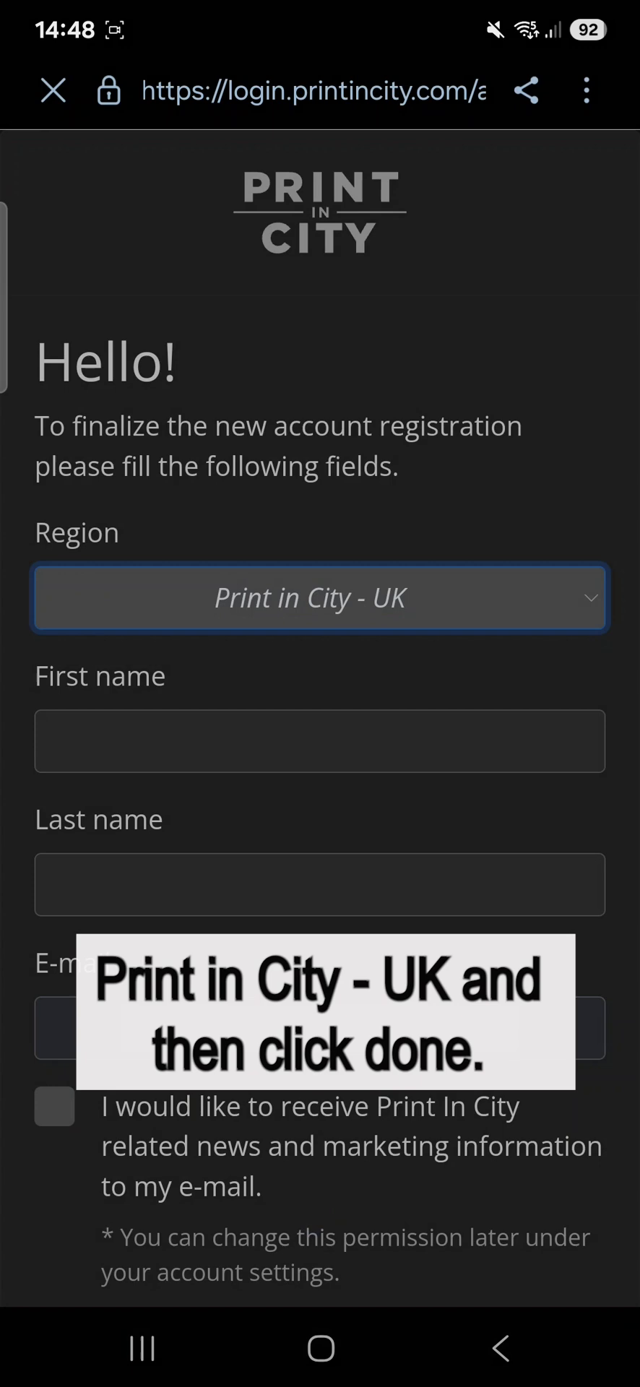
left_click(321, 741)
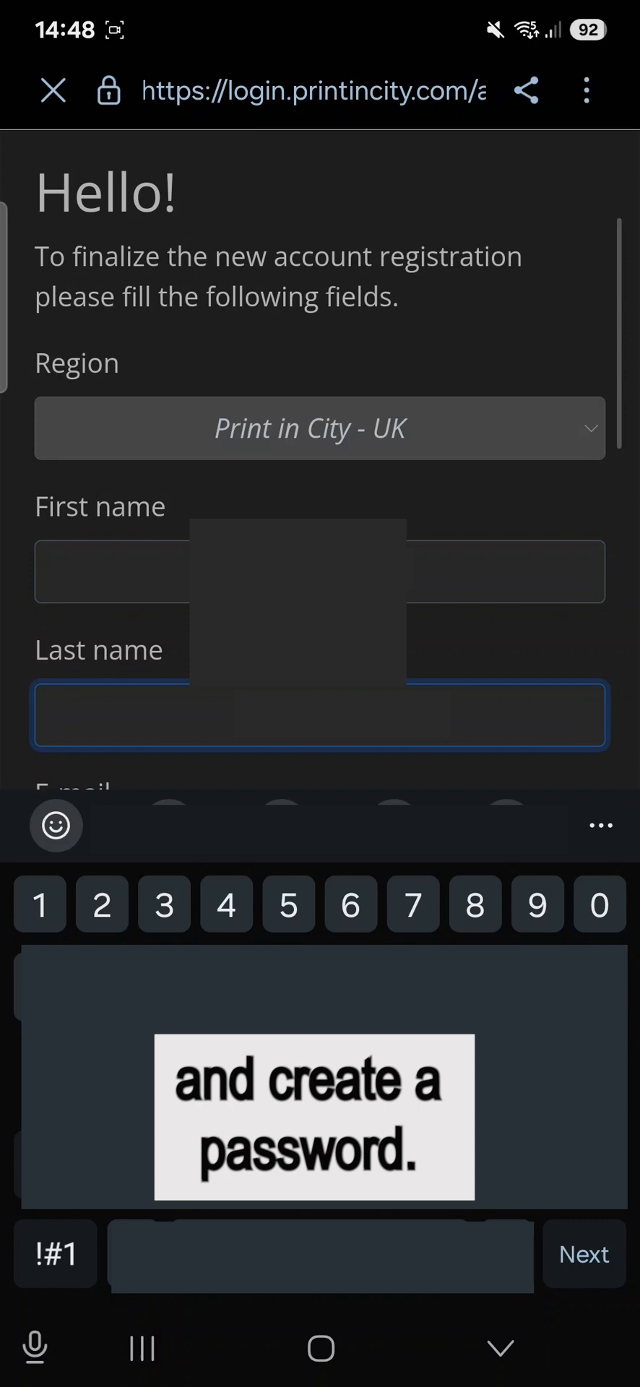
left_click(53, 826)
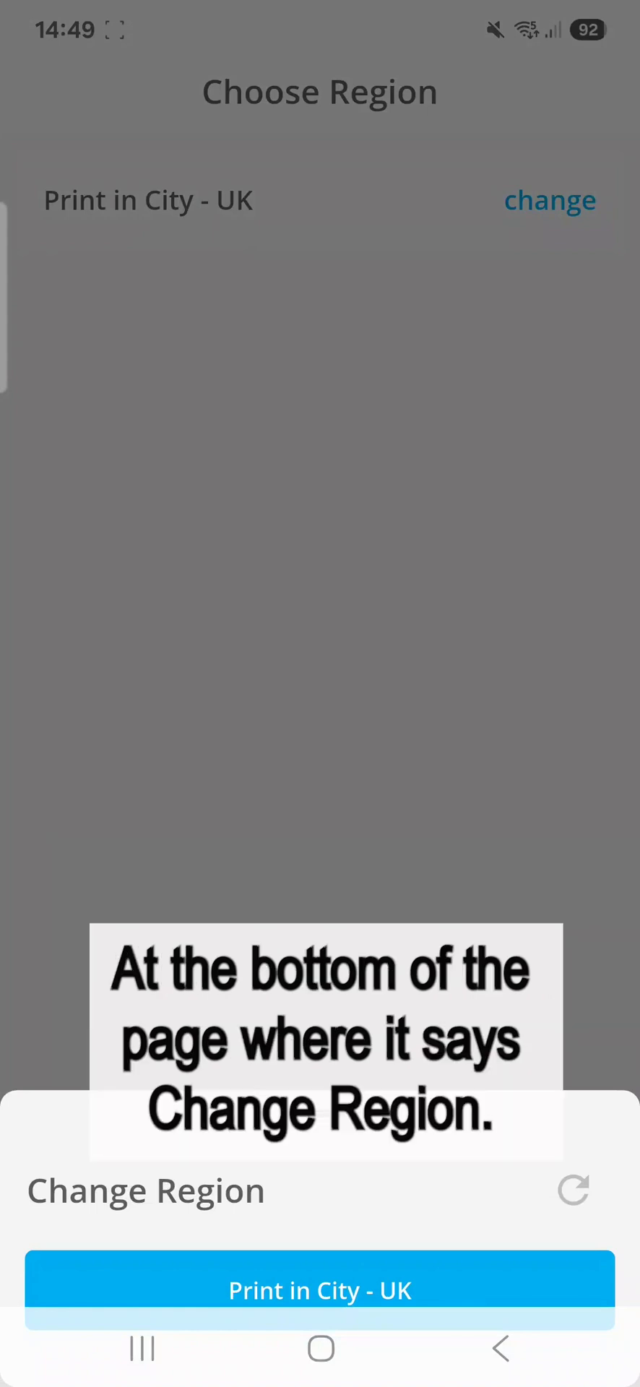
Confirm Print in City - UK as region and land on the Welcome home screen with £0.00 balance.
left_click(321, 1291)
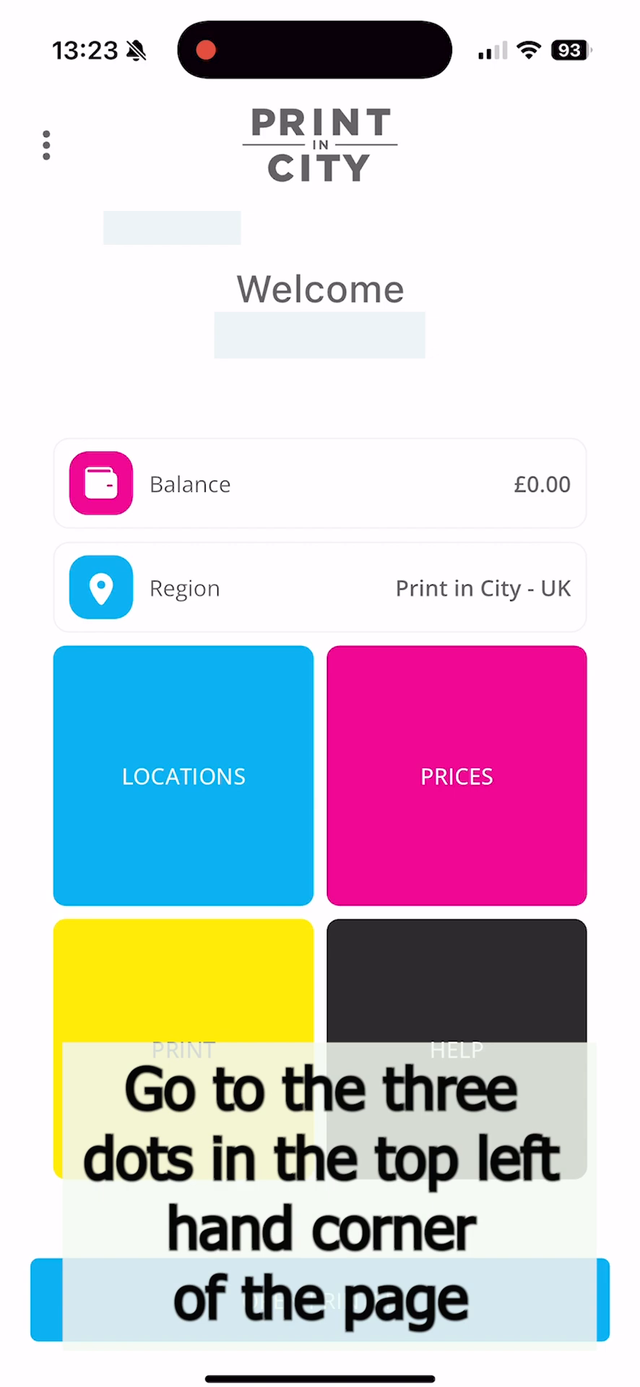
Reach account Settings showing PIN code authentication via the navigation menu.
left_click(47, 143)
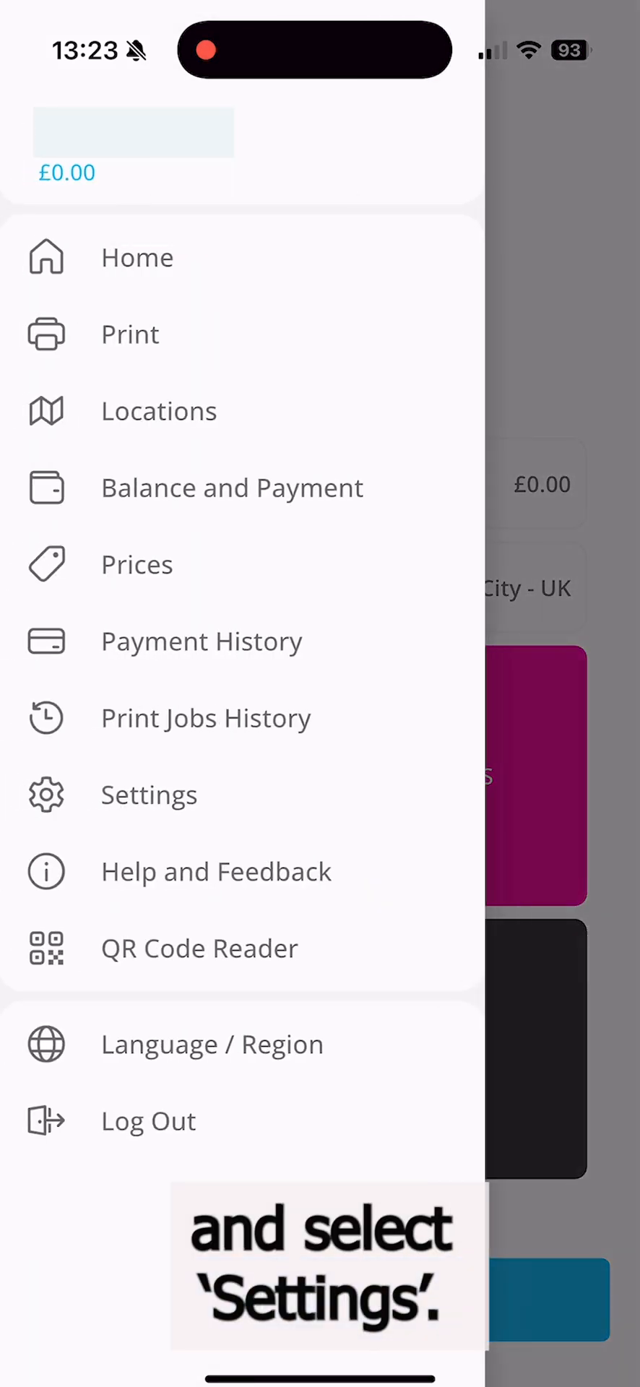
left_click(149, 795)
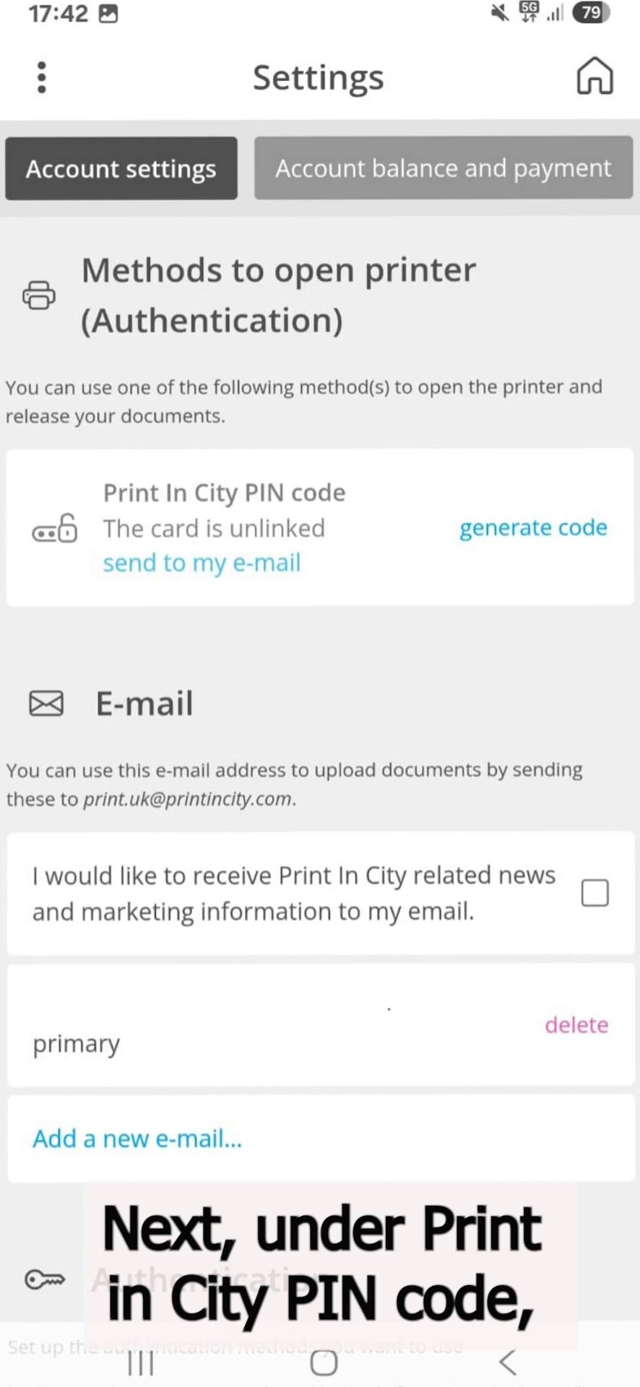